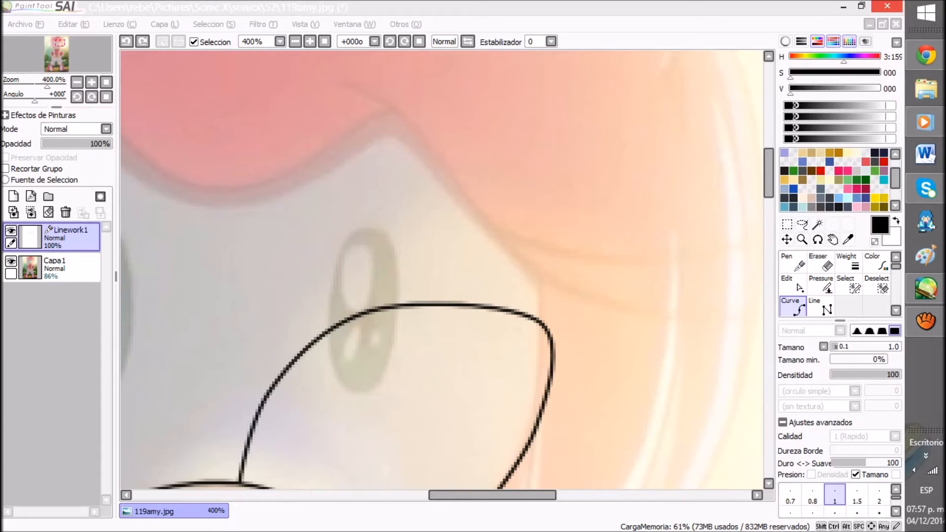
Use Archivo > Abrir to browse the Imágenes > SAI folder for an image.
click(309, 41)
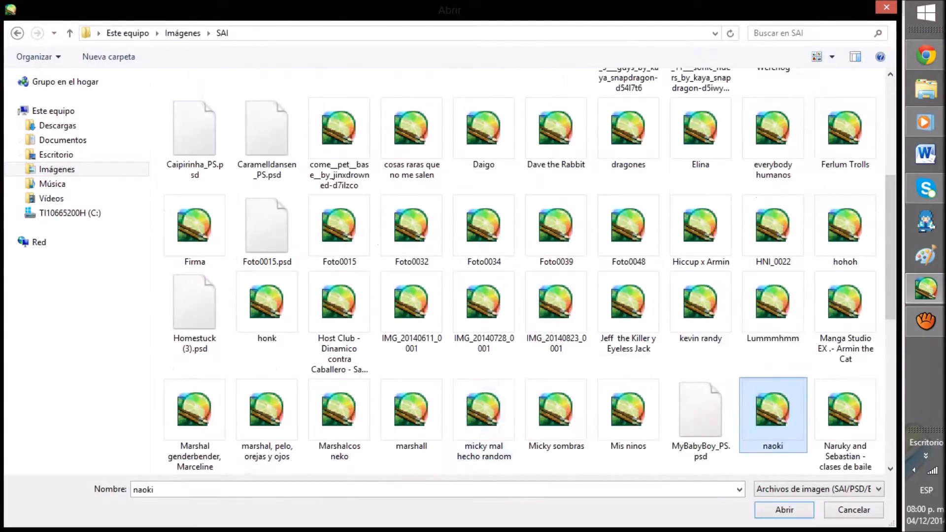
Close the Abrir dialog and switch to the Chrome feather image results.
click(784, 510)
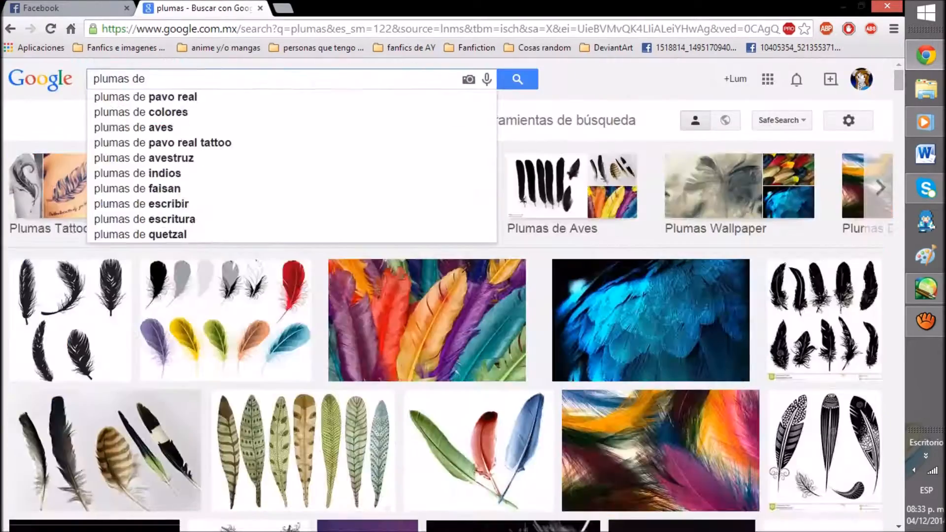
click(134, 127)
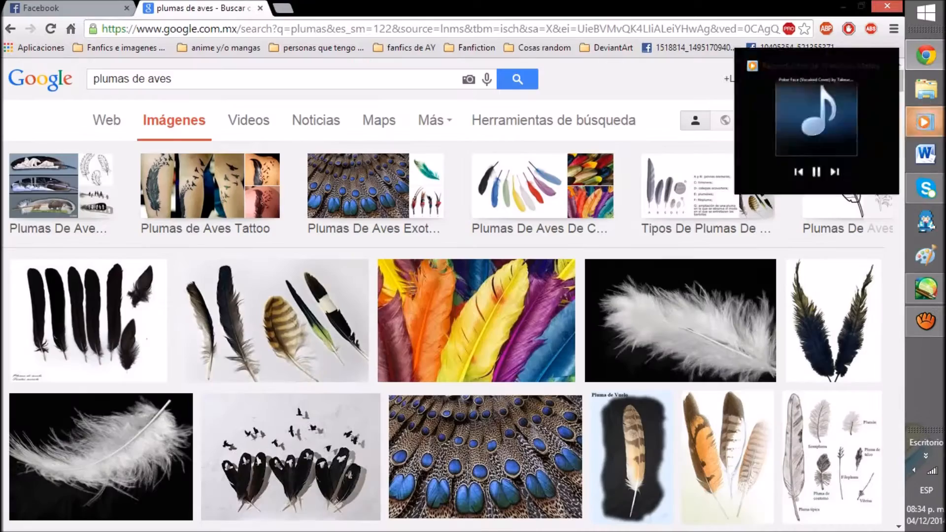
scroll(down, 3)
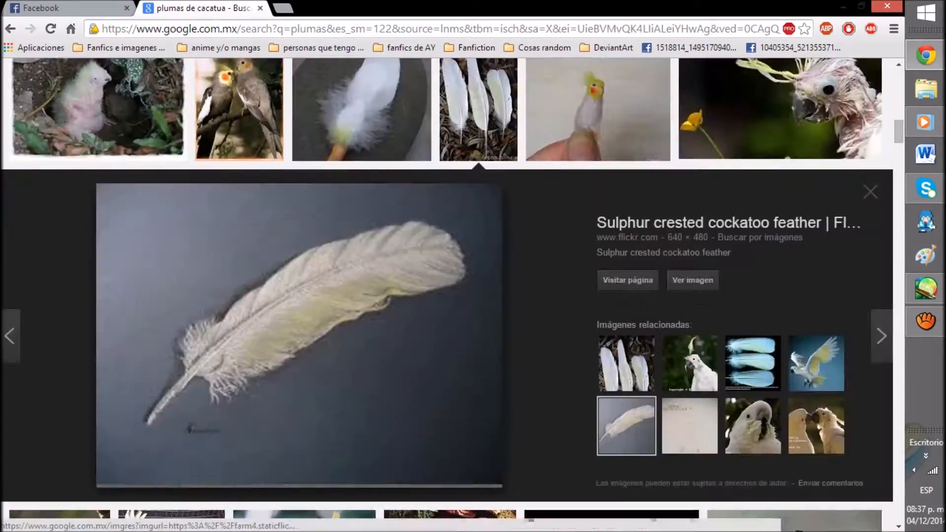
scroll(down, 3)
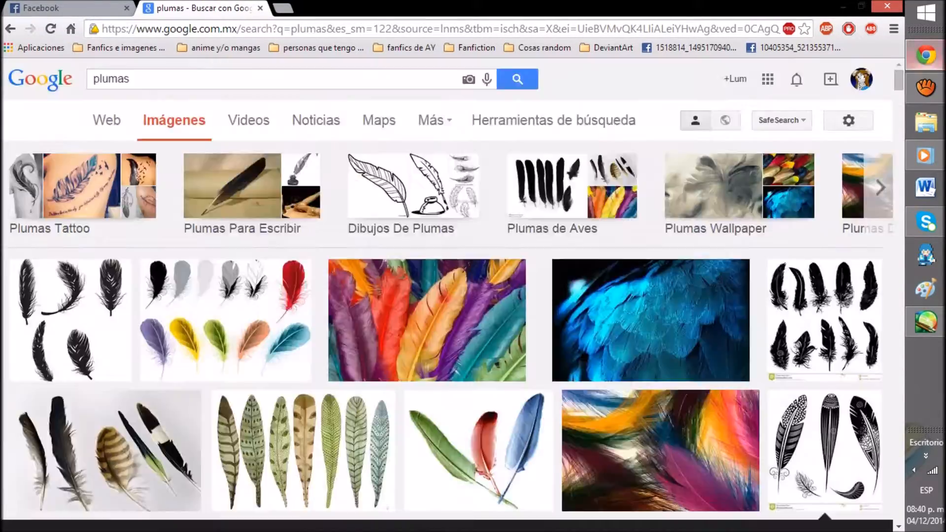
click(66, 8)
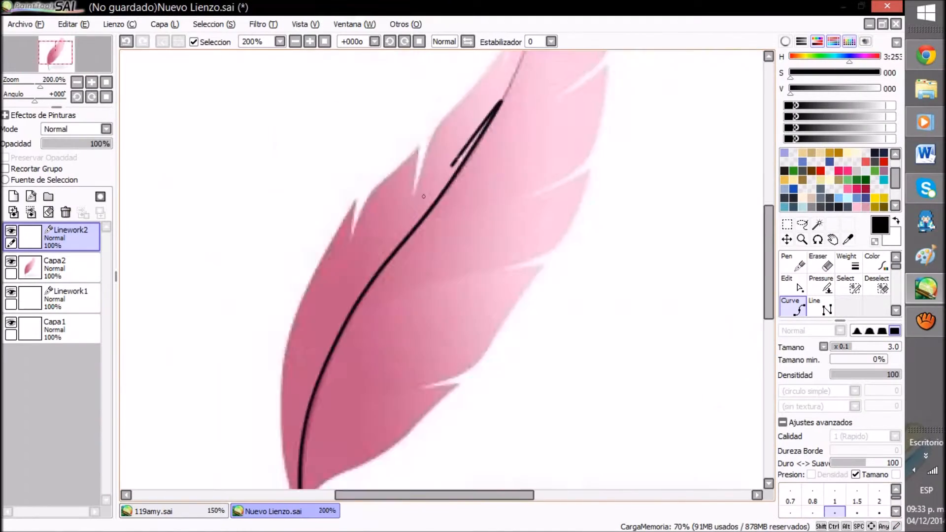
Trace the feather shaft and edges on Linework2, tapering line ends with Pressure.
click(309, 41)
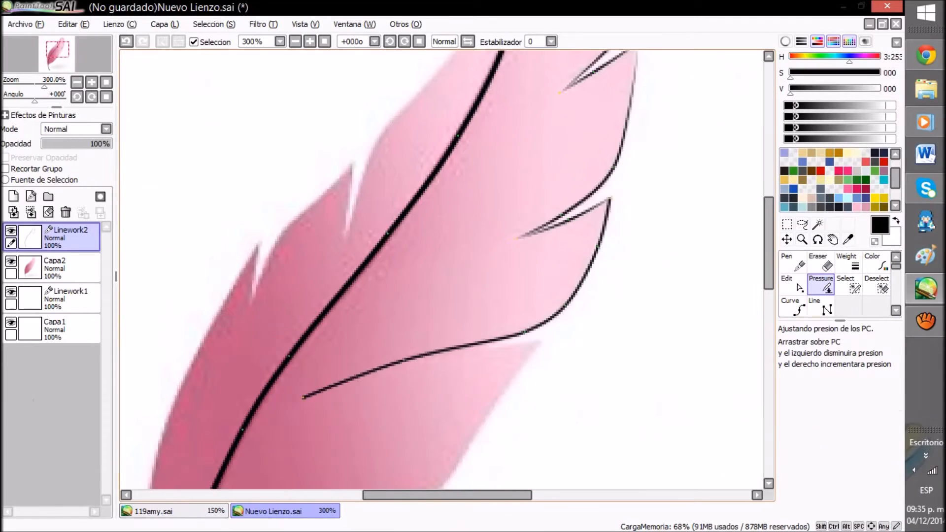
click(789, 309)
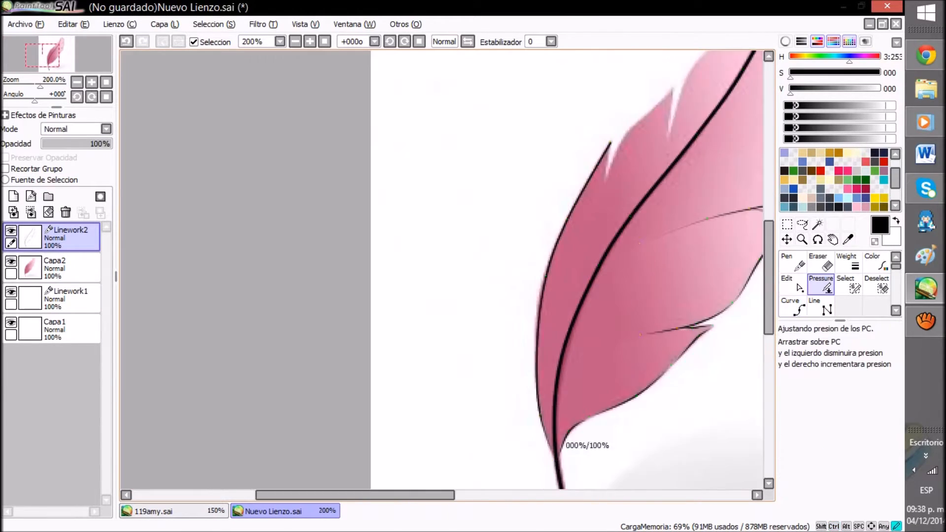
click(789, 305)
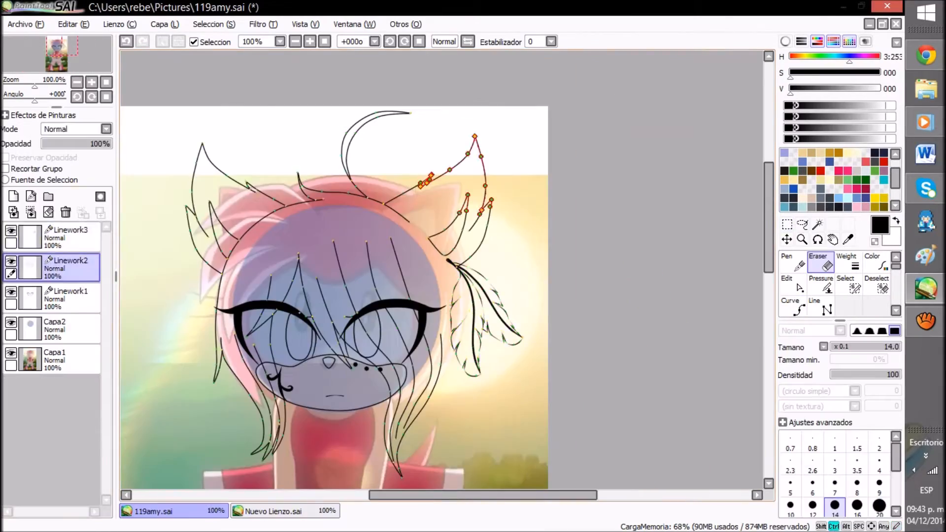
Place feather lines by Amy's ear, delete a stray stroke, and curve the chin line.
click(273, 511)
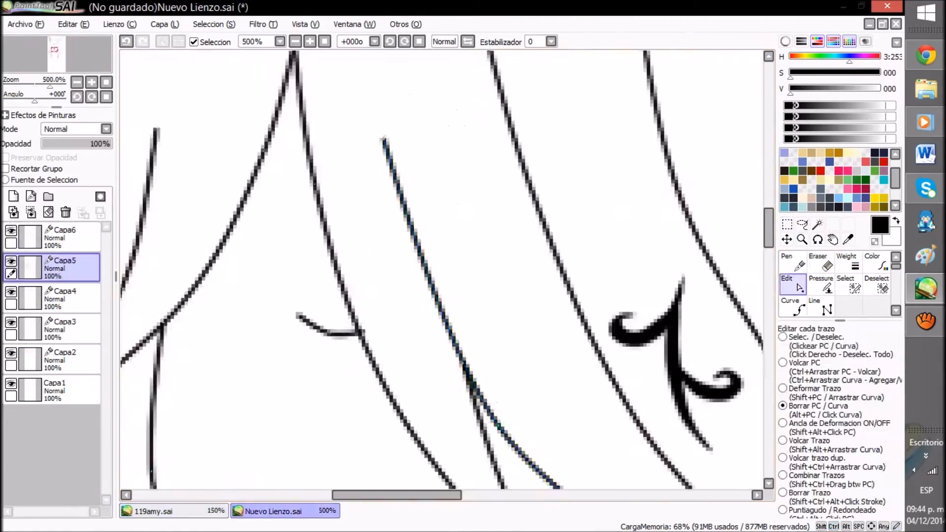
click(153, 511)
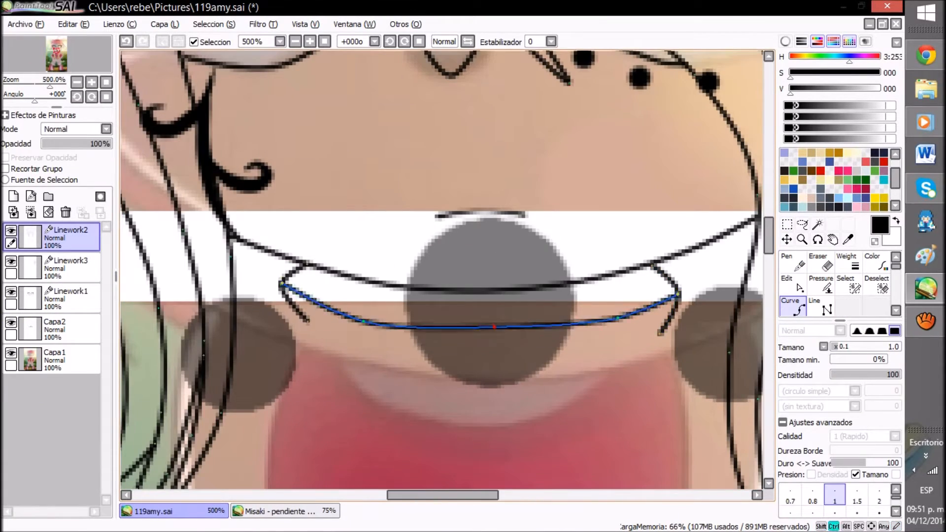
click(309, 41)
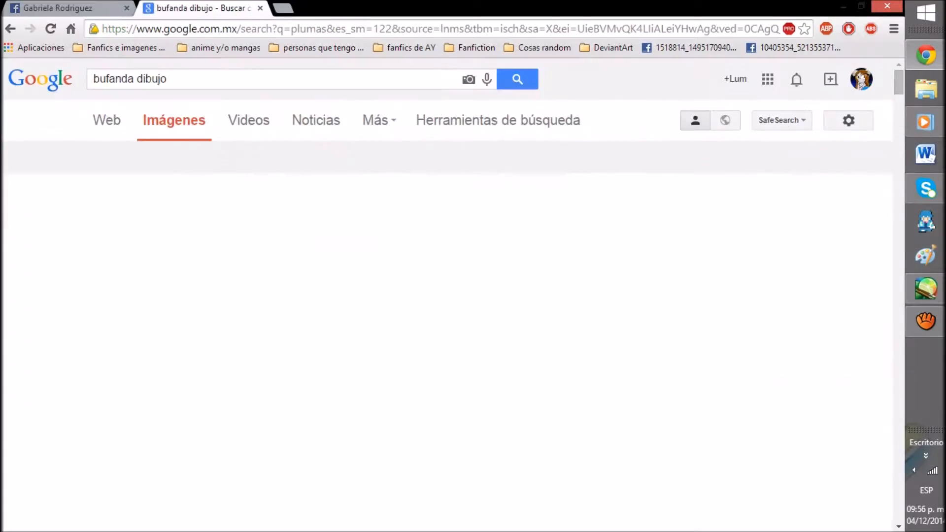
Search Google Images for 'Clear Dmmd' scarf references and scroll the results.
text(Clear Dmmd)
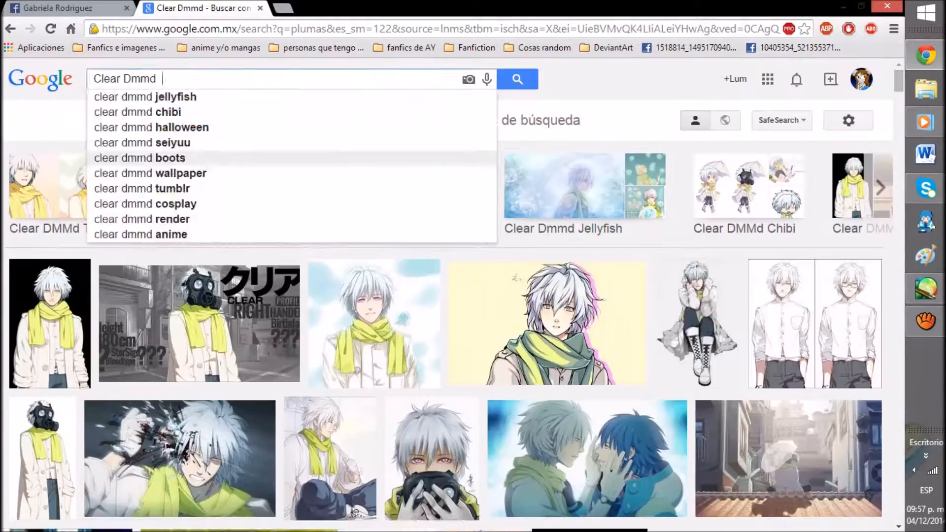
text(Mi vida ;v)
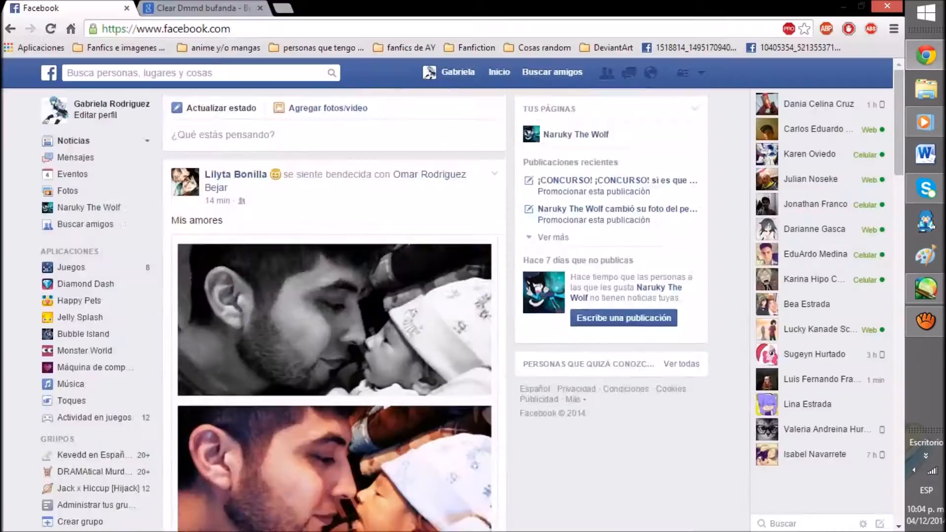
scroll(down, 3)
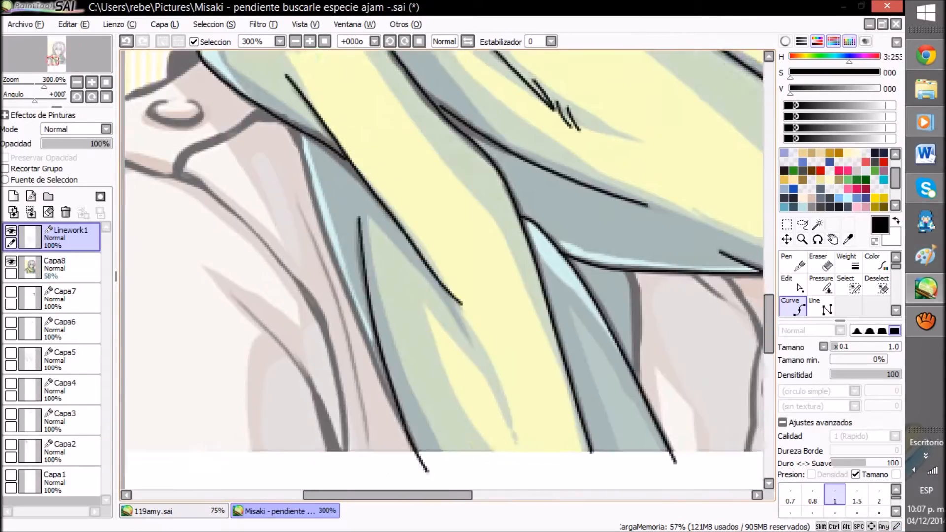
Switch to the Misaki .sai drawing and zoom in on its Linework1 hair lines.
click(153, 511)
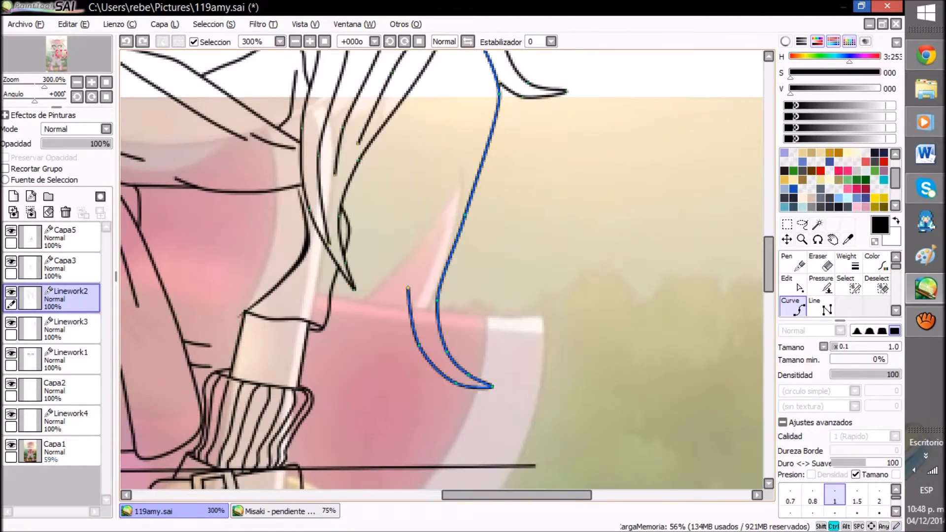
Ink the shoulder hair strand, close the boot outline, and draw lines across the arm.
click(309, 41)
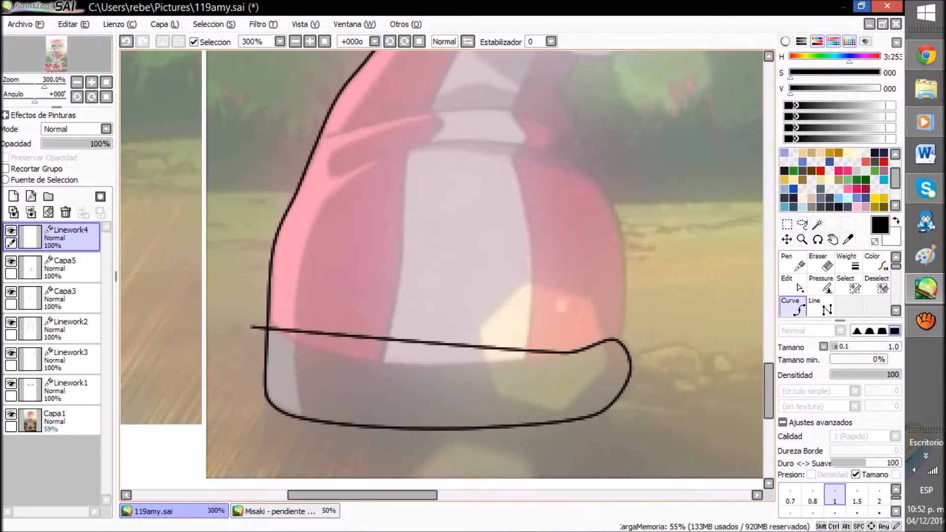
click(309, 40)
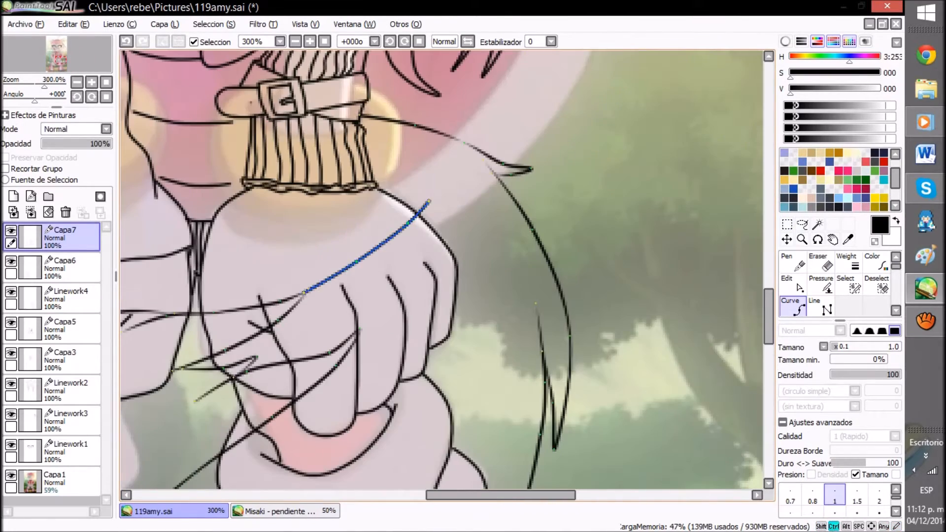
click(786, 277)
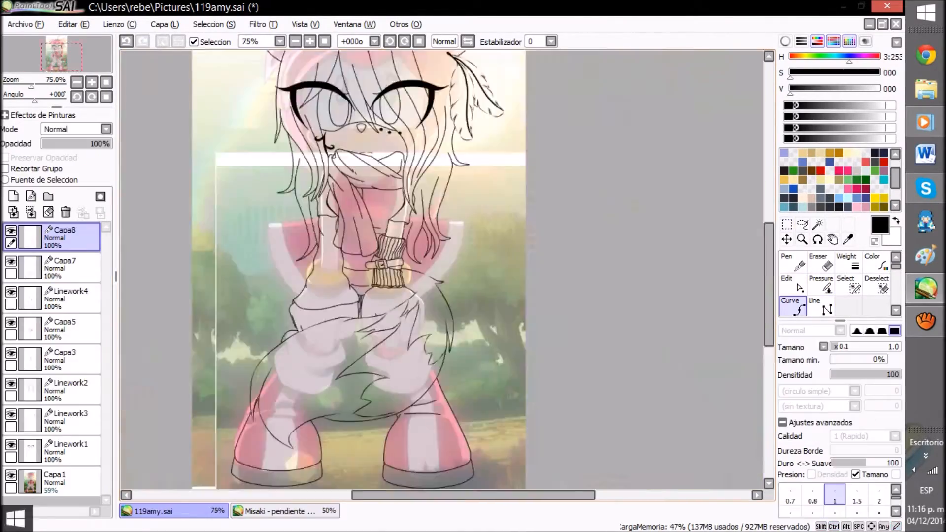
Zoom out to 75% and add the empty Capa8 layer at the top.
click(279, 511)
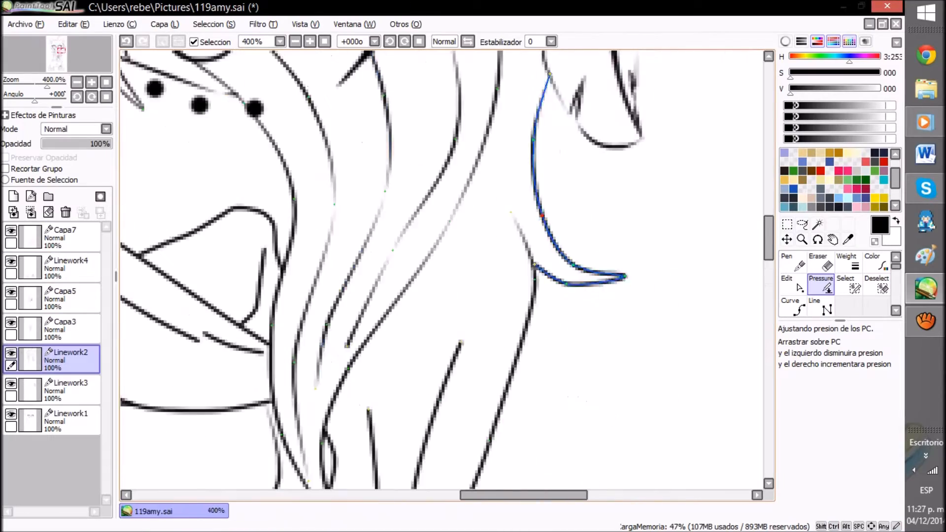
Thin the hair strand end and the top curl tip on Linework2 with Pressure.
click(310, 41)
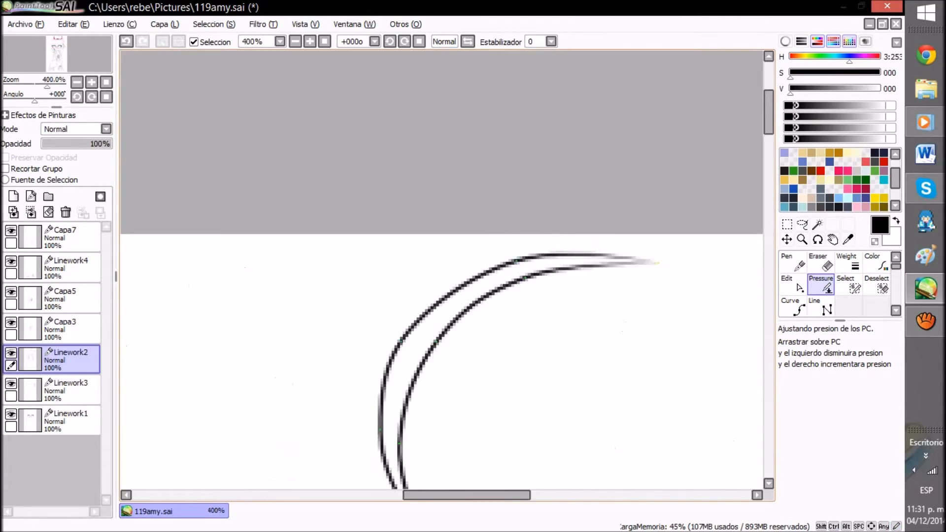
click(295, 41)
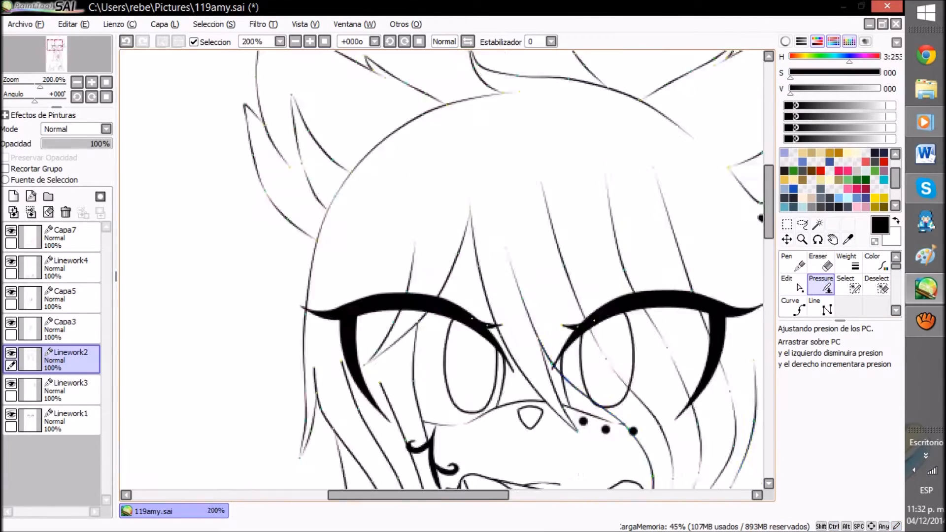